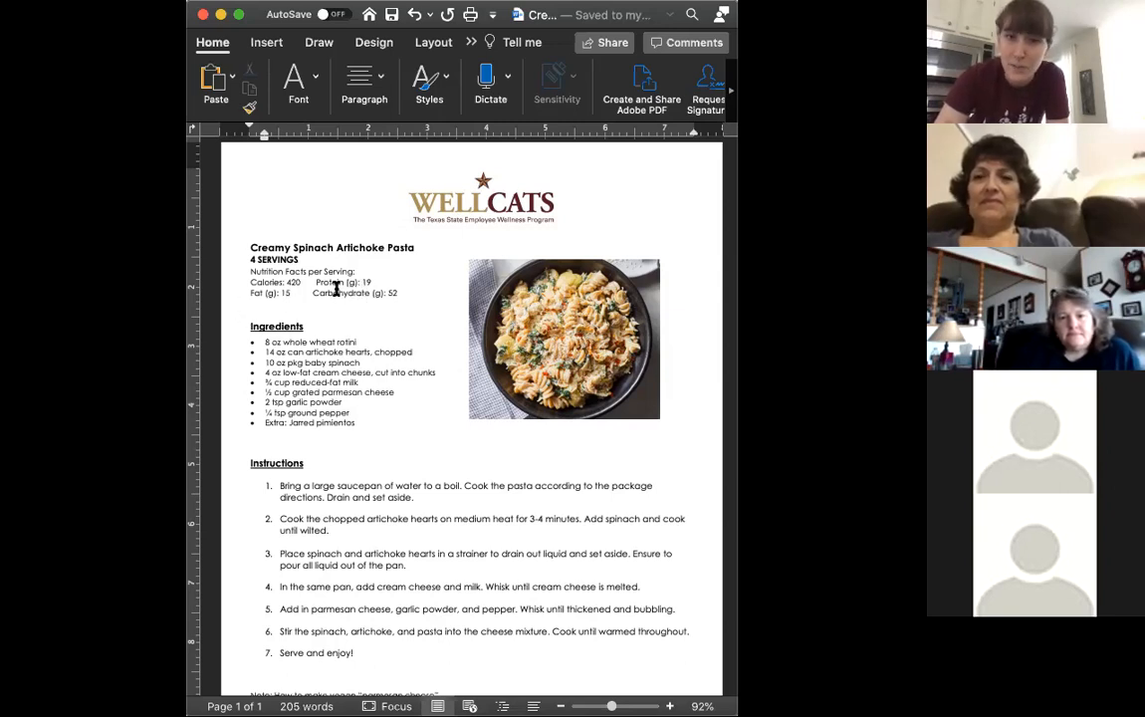
Scroll down until the vegan parmesan note and source link are visible.
scroll(down, 3)
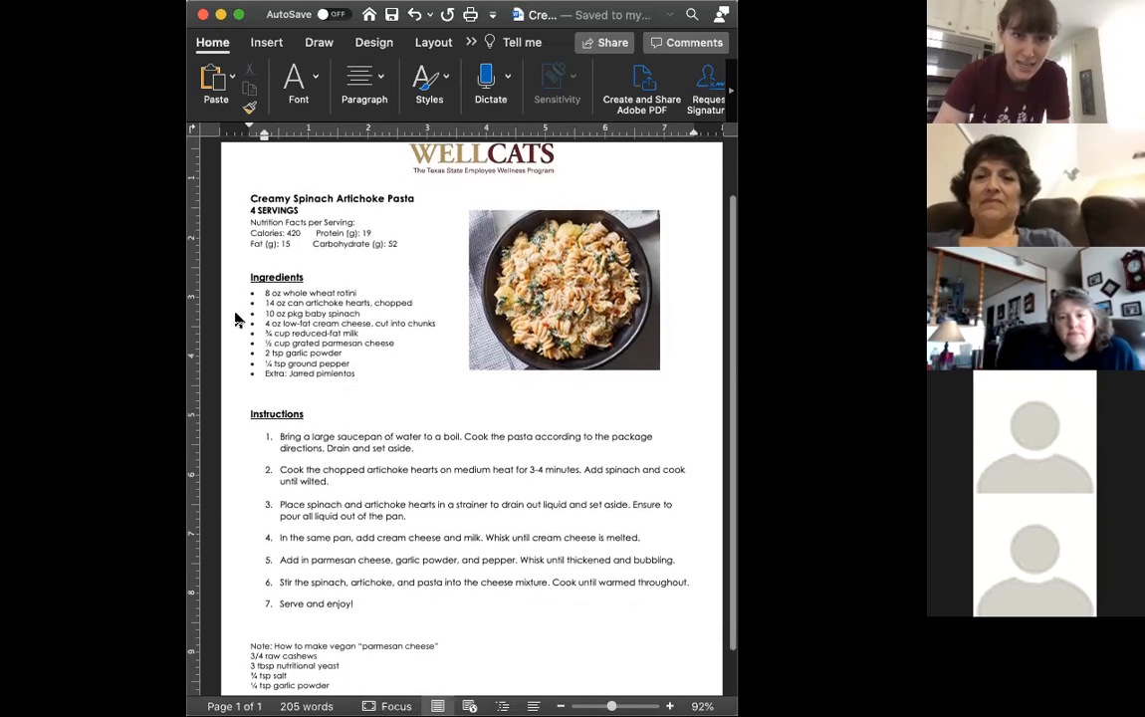
scroll(down, 3)
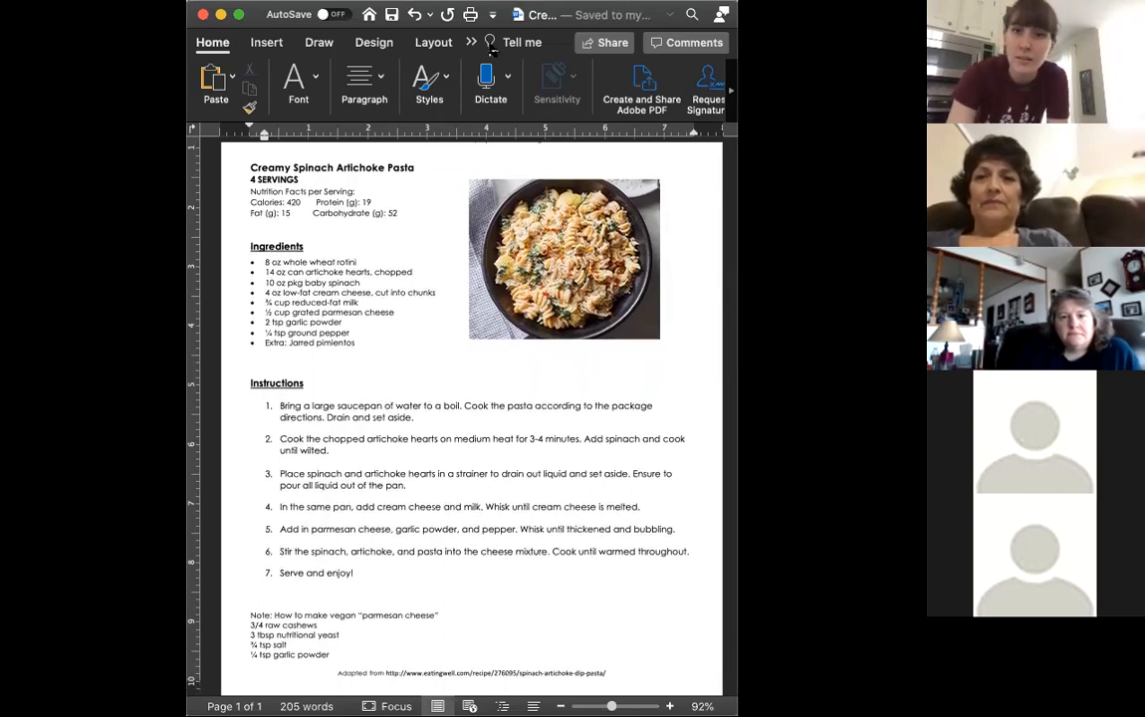
mouse_move(243, 247)
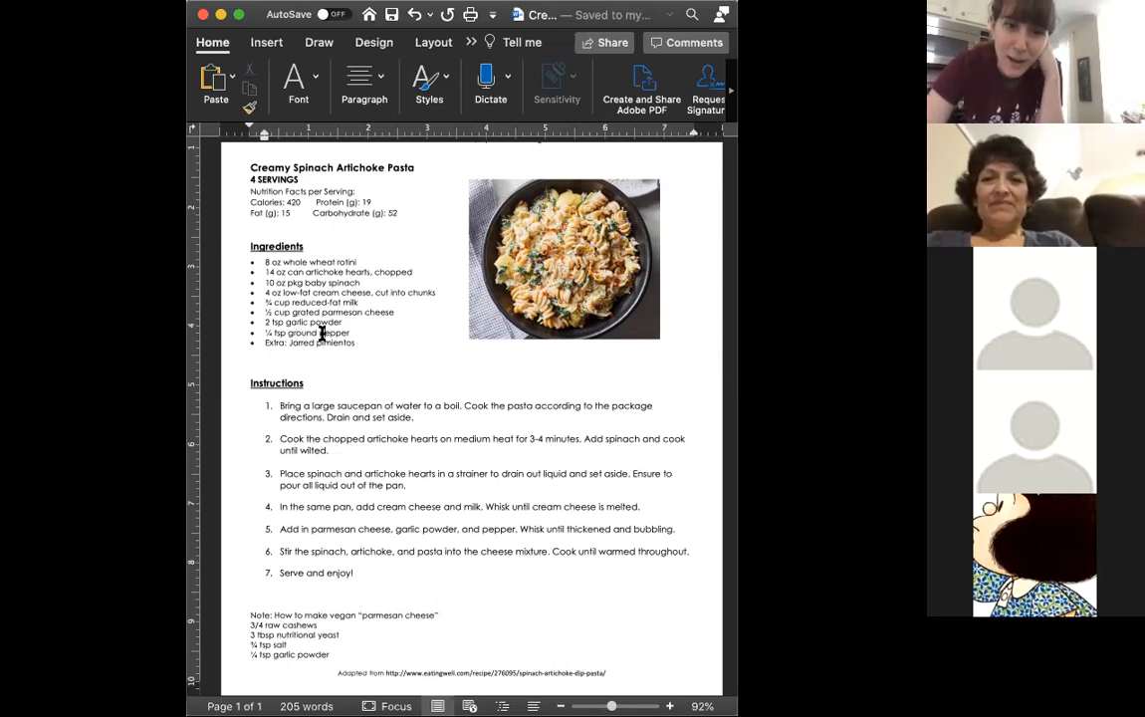
mouse_move(536, 320)
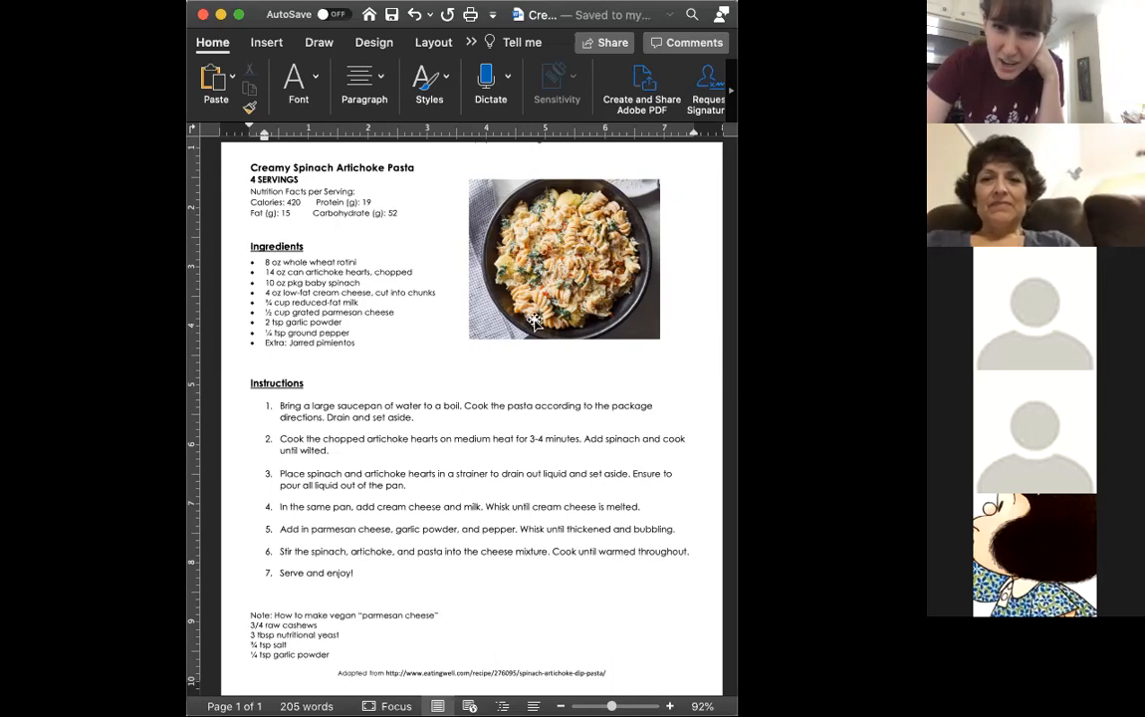
mouse_move(546, 311)
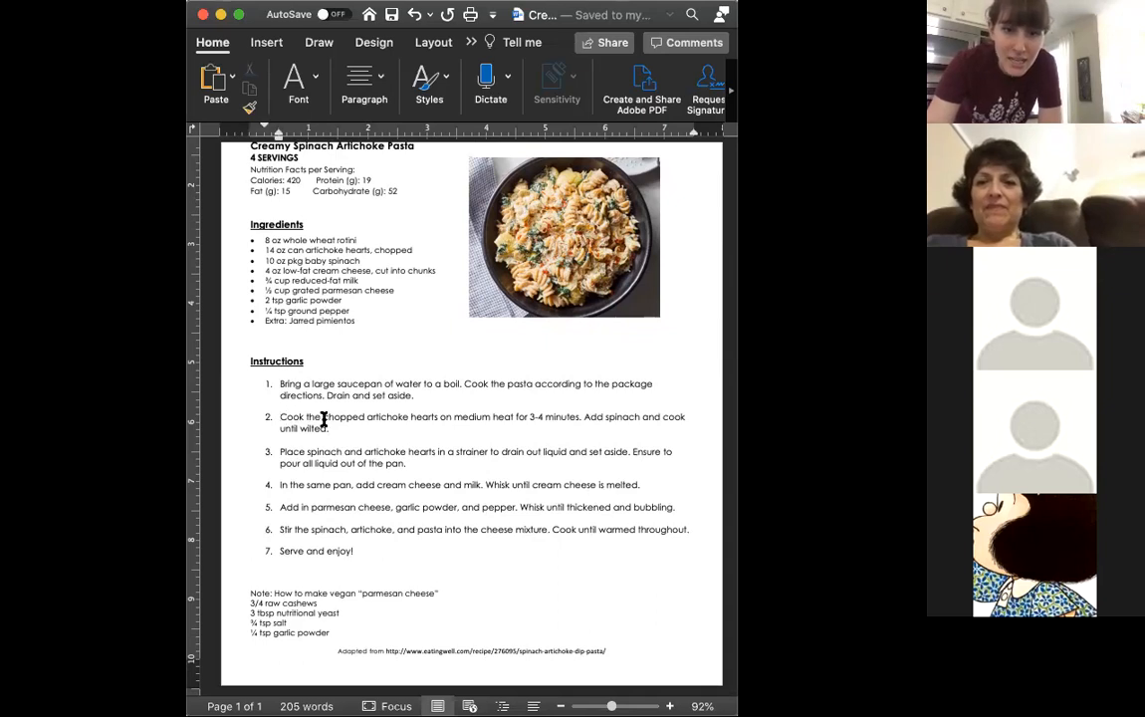
mouse_move(450, 418)
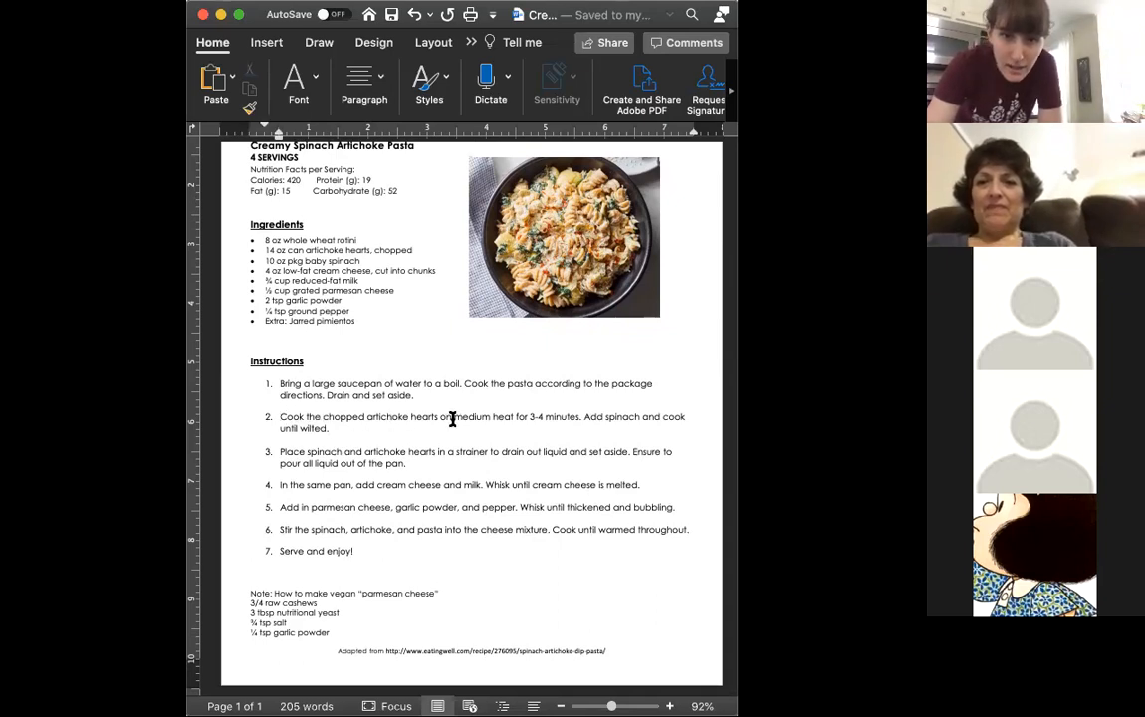
mouse_move(349, 418)
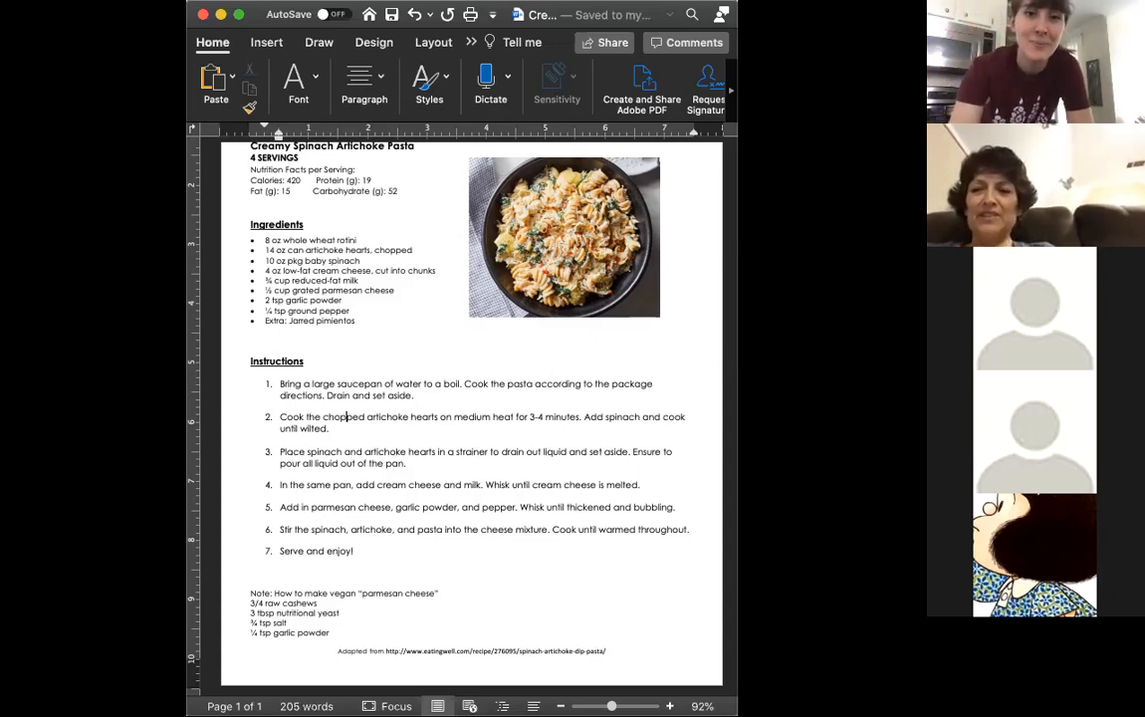
mouse_move(221, 269)
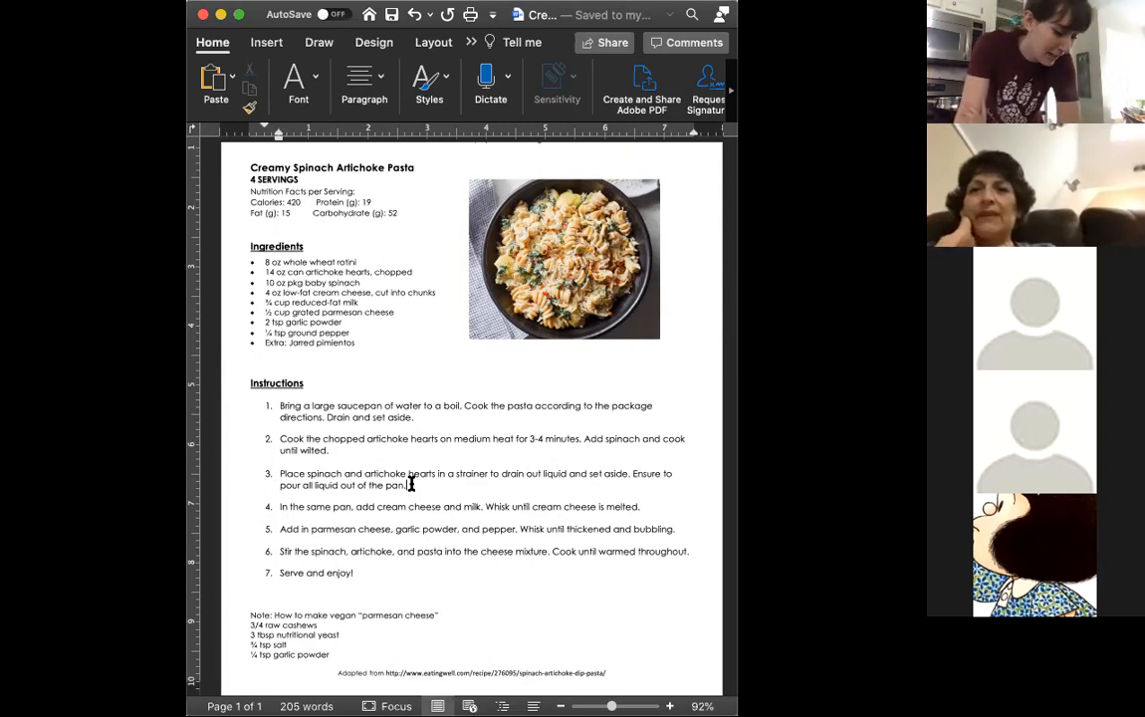
mouse_move(426, 494)
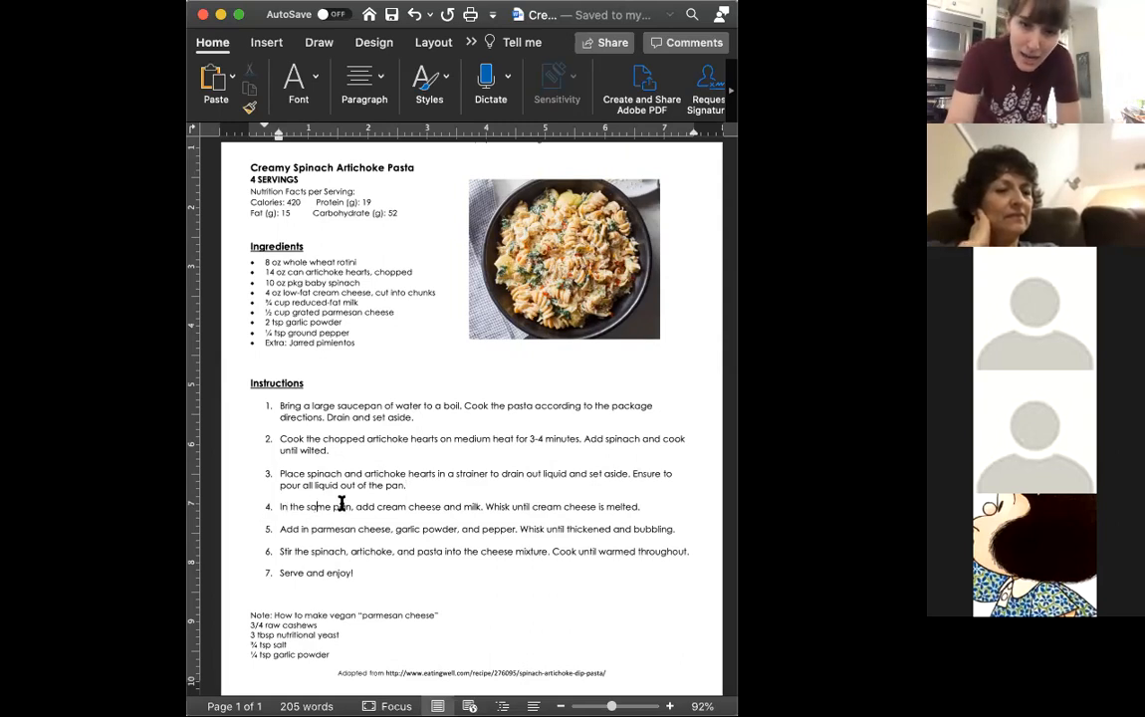
Select the words "add cream cheese and milk" in step 4 of the instructions.
drag(357, 506, 480, 506)
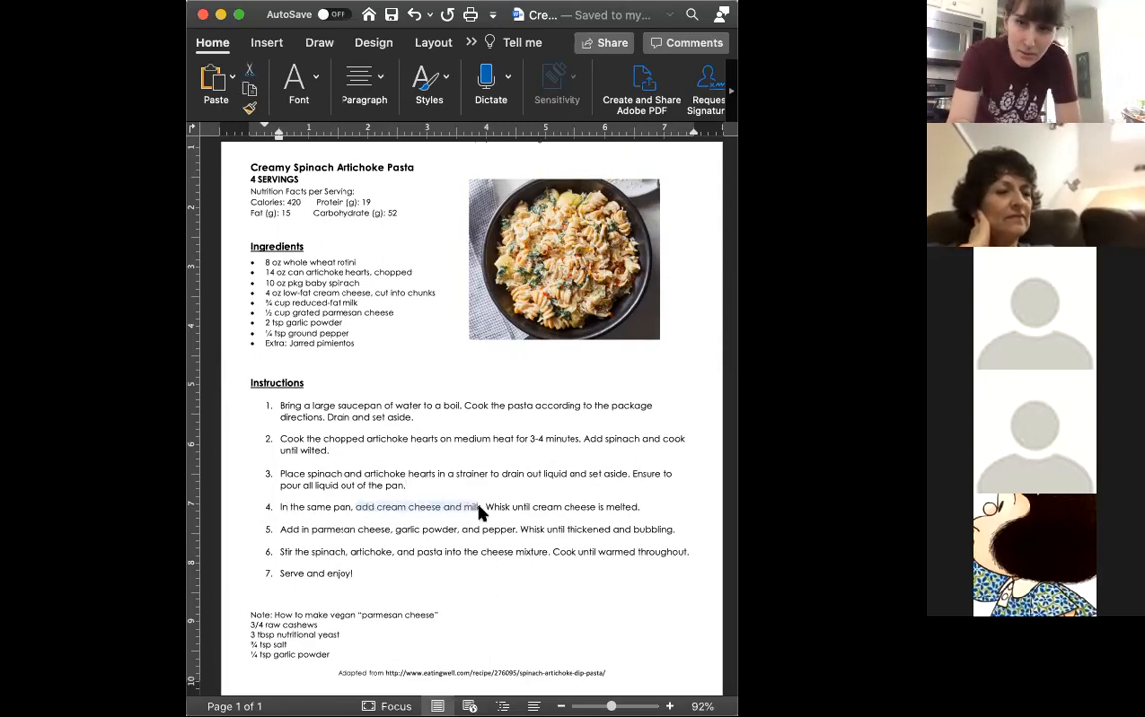